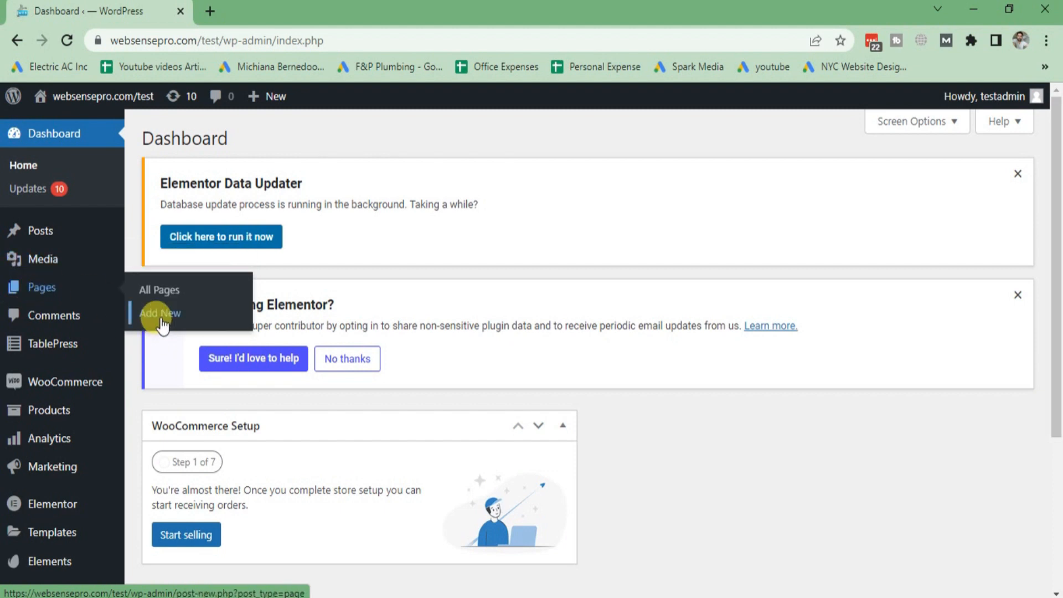
Step: Start a new WordPress page and title it 'Section'
{"action": "left_click", "coordinate": [159, 312]}
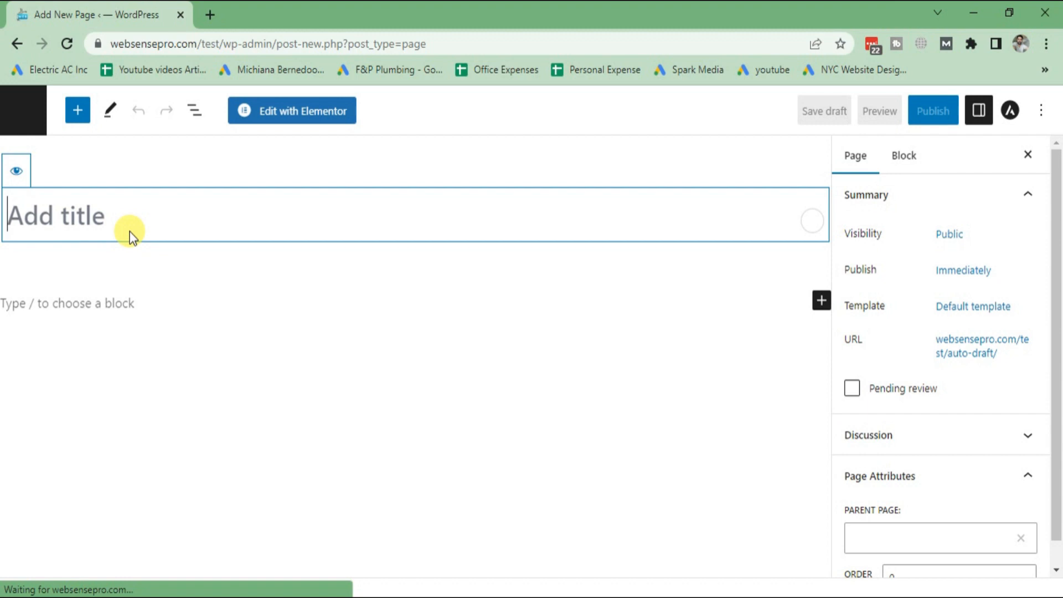
{"action": "type", "text": "Sectio"}
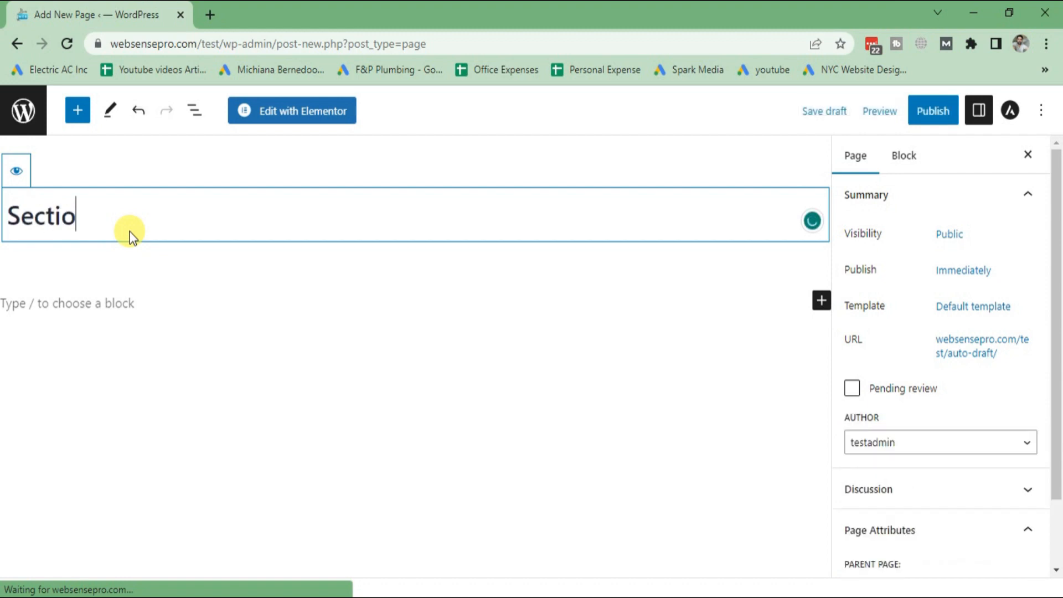
{"action": "type", "text": "n"}
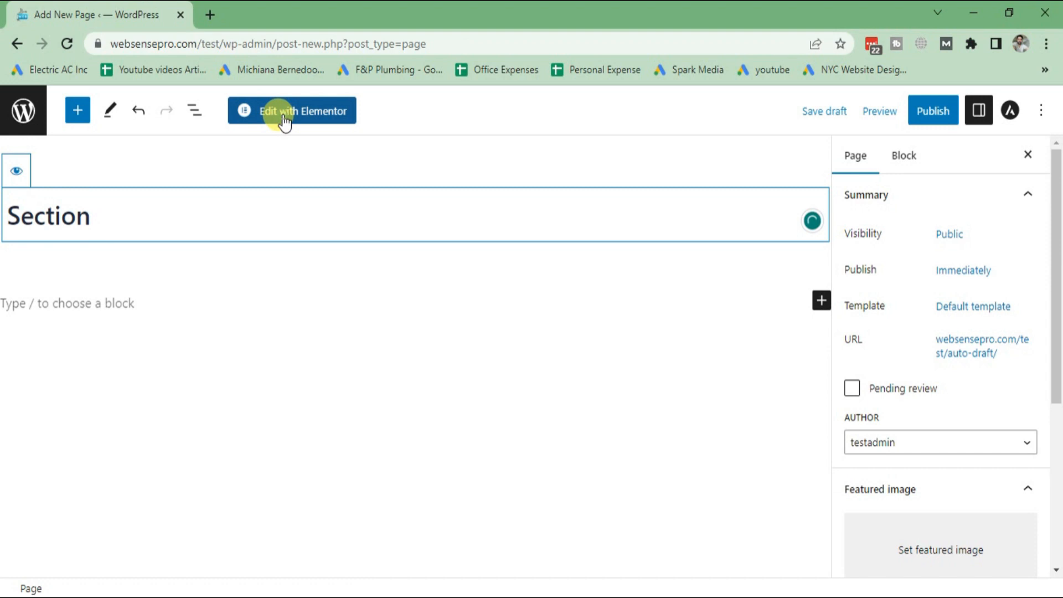
Step: Open the Section page in Elementor and add a one-column section to the canvas
{"action": "left_click", "coordinate": [303, 111]}
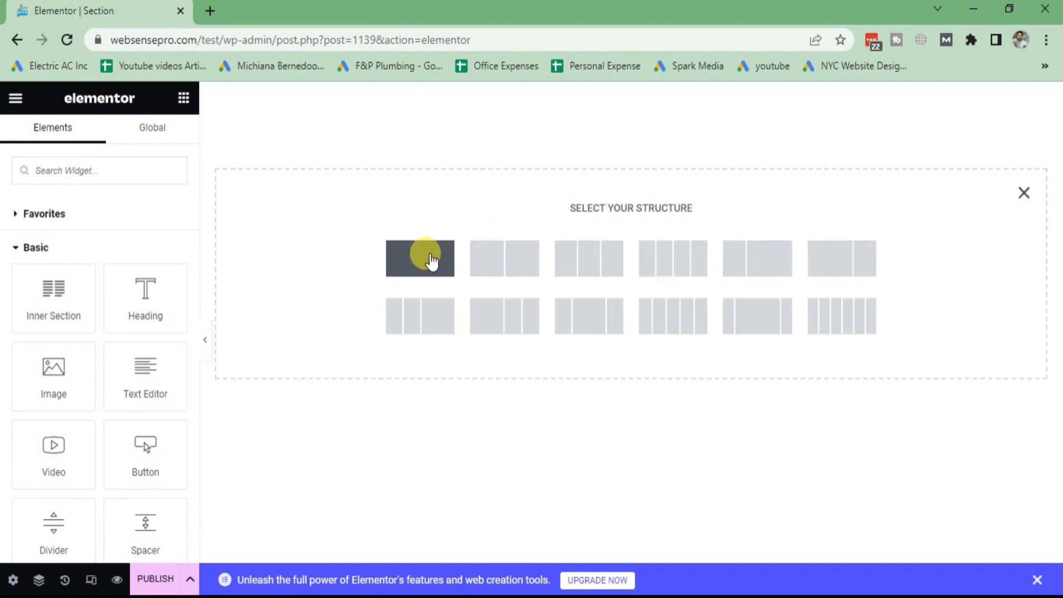
{"action": "left_click", "coordinate": [420, 258]}
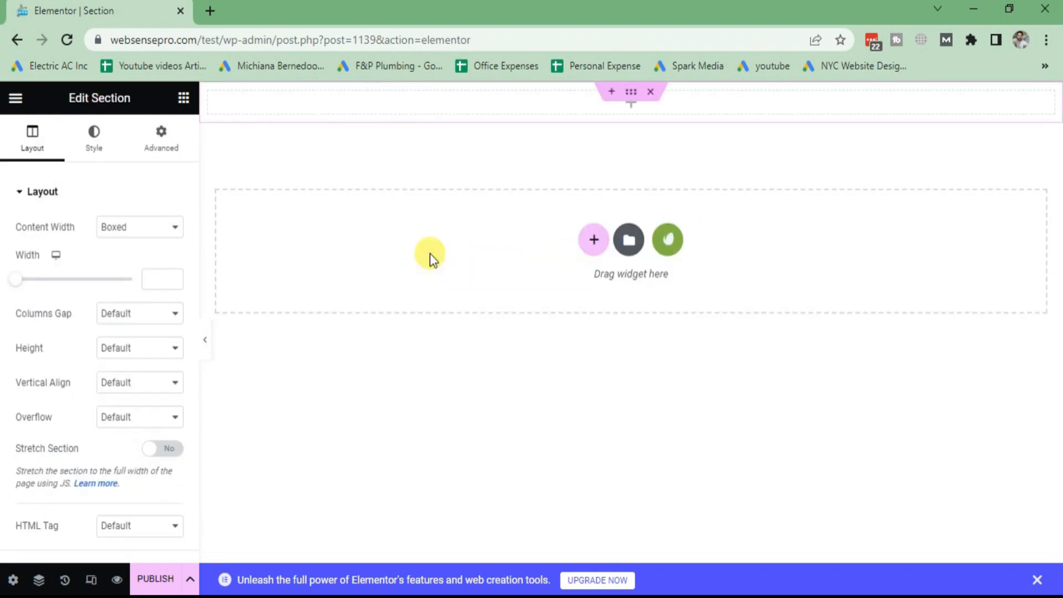
{"action": "mouse_move", "coordinate": [718, 165]}
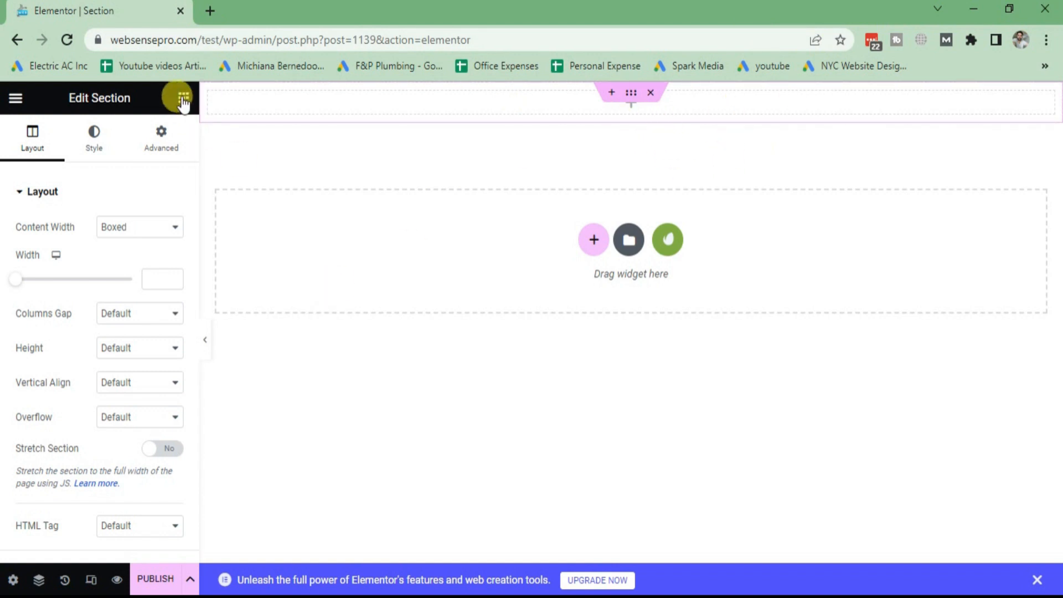
Step: Place two Inner Section widgets, each with two columns, into the section
{"action": "left_click", "coordinate": [178, 97]}
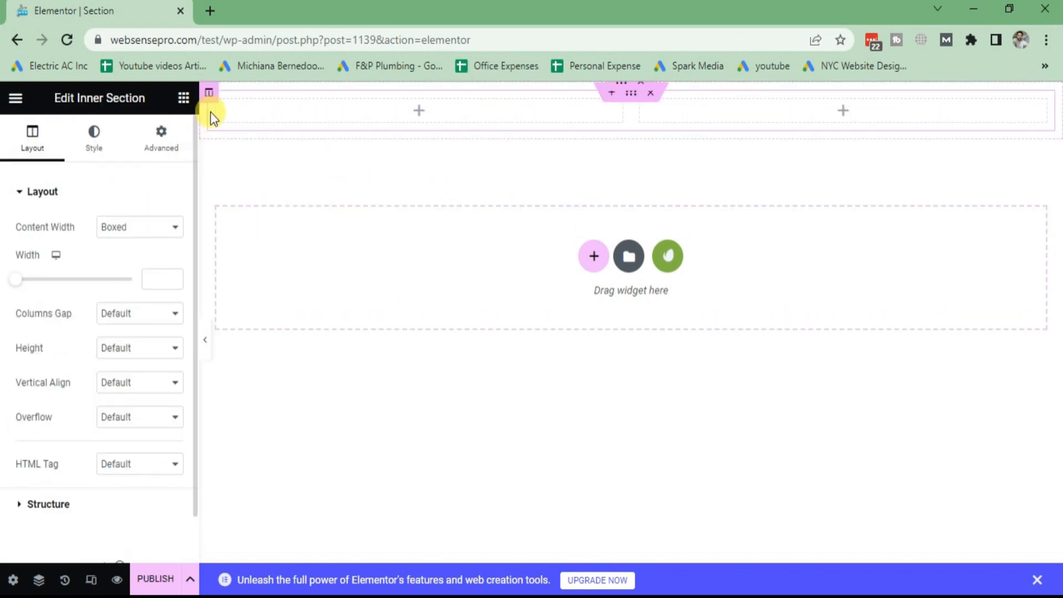
{"action": "left_click", "coordinate": [182, 98]}
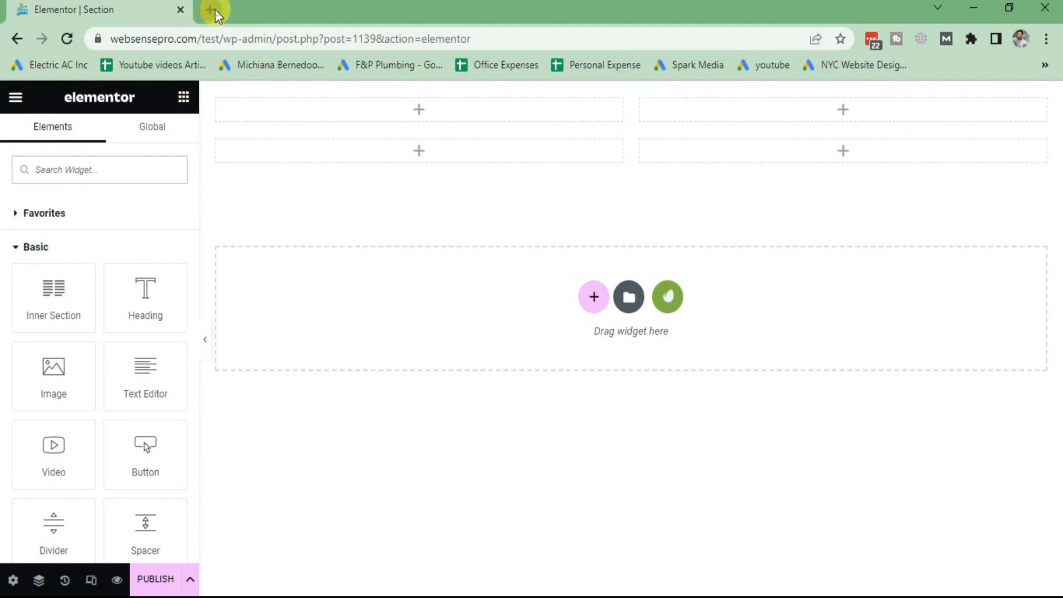
Step: In a new tab, set Elementor's Flexbox Container feature to Active and save changes
{"action": "left_click", "coordinate": [213, 9]}
{"action": "type", "text": "websensepro.com/test/wp-admin/"}
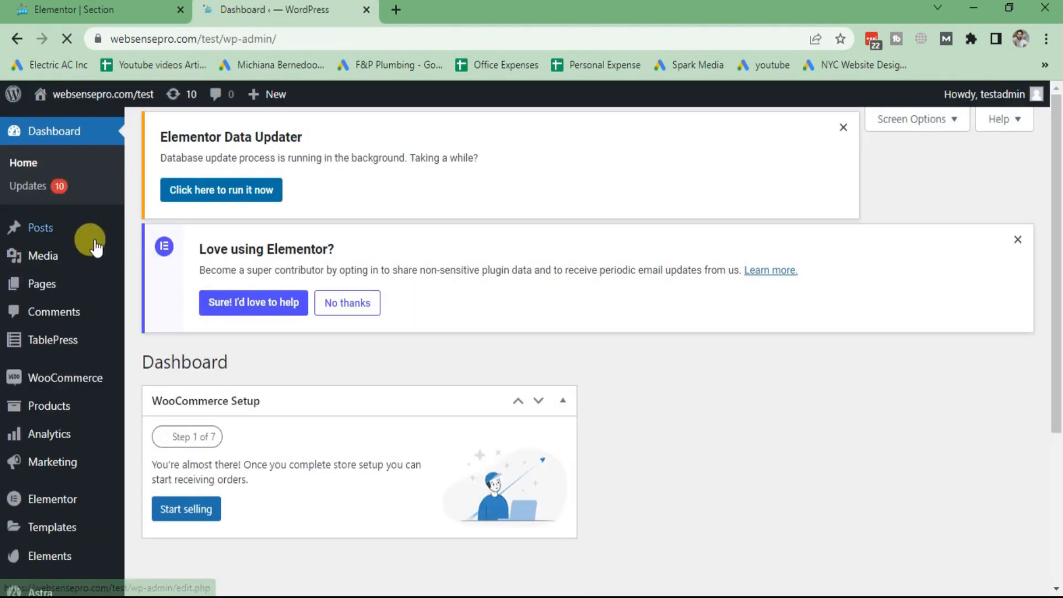
{"action": "left_click", "coordinate": [52, 499]}
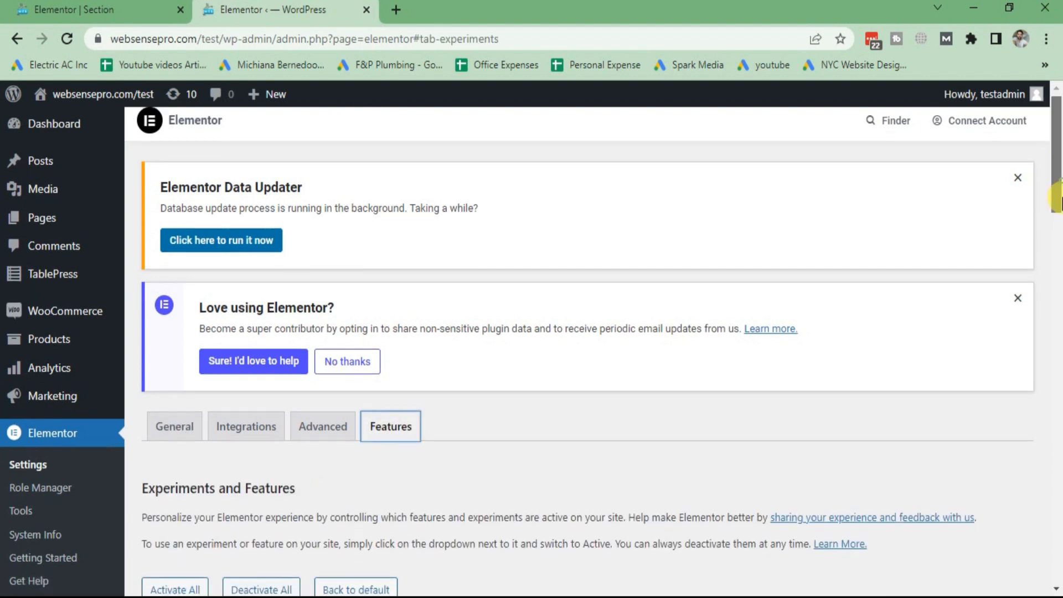
{"action": "scroll", "scroll_direction": "down", "scroll_amount": 3}
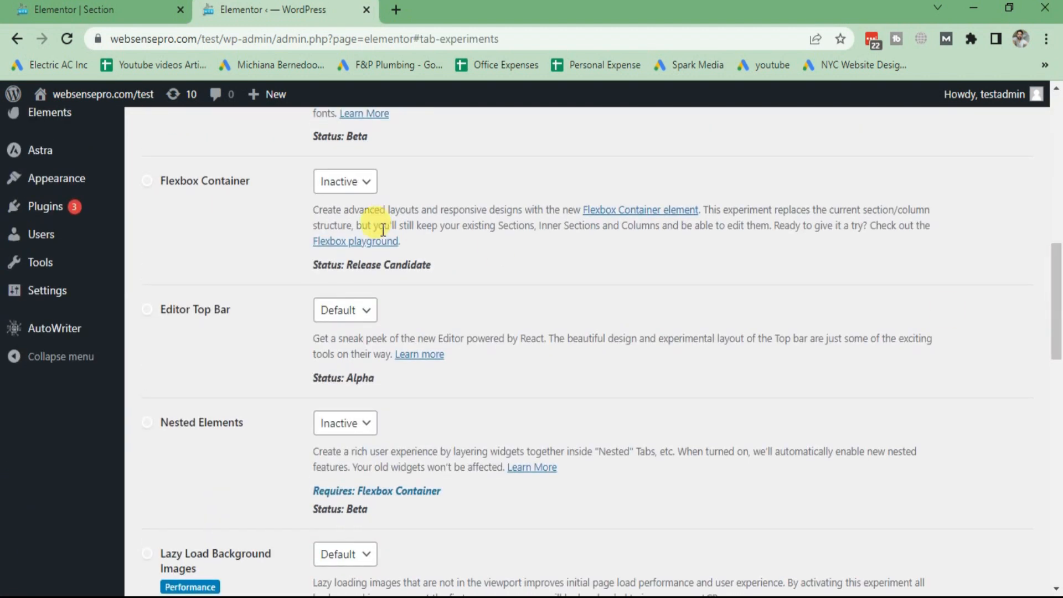
{"action": "left_click", "coordinate": [344, 181]}
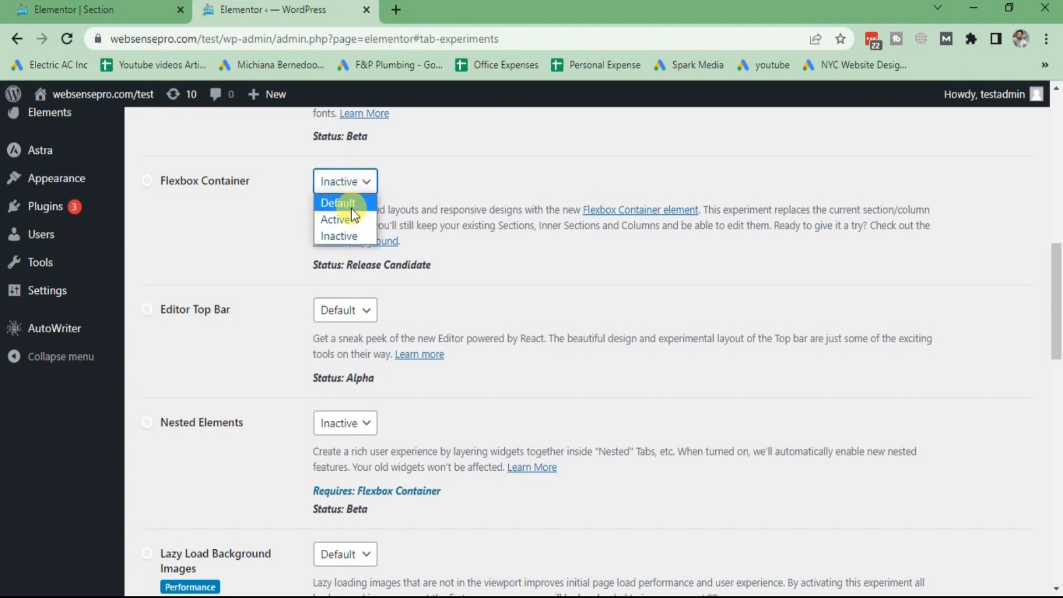
{"action": "left_click", "coordinate": [337, 220]}
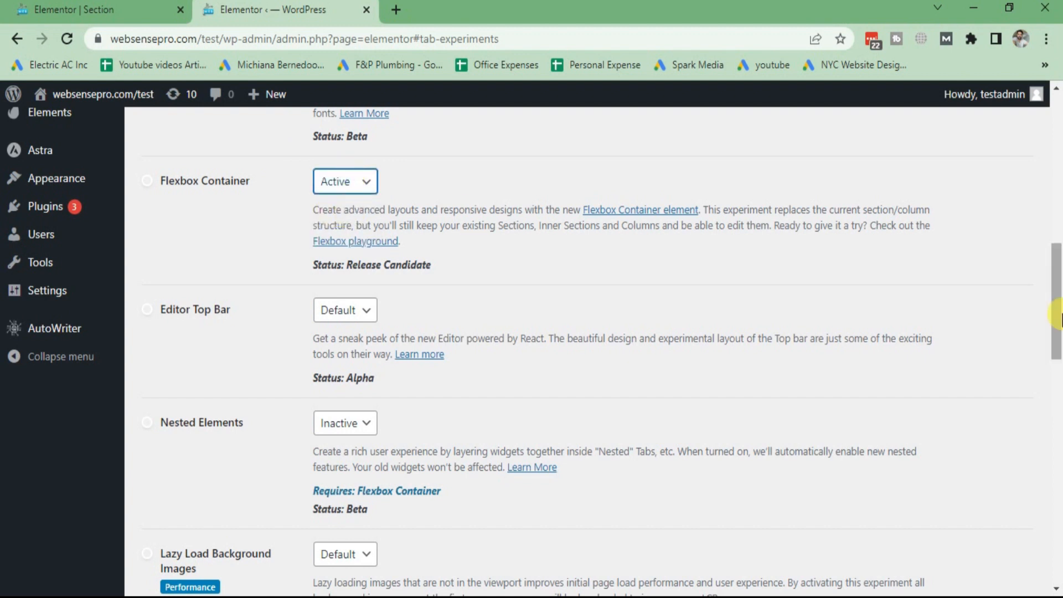
{"action": "scroll", "scroll_direction": "down", "scroll_amount": 3}
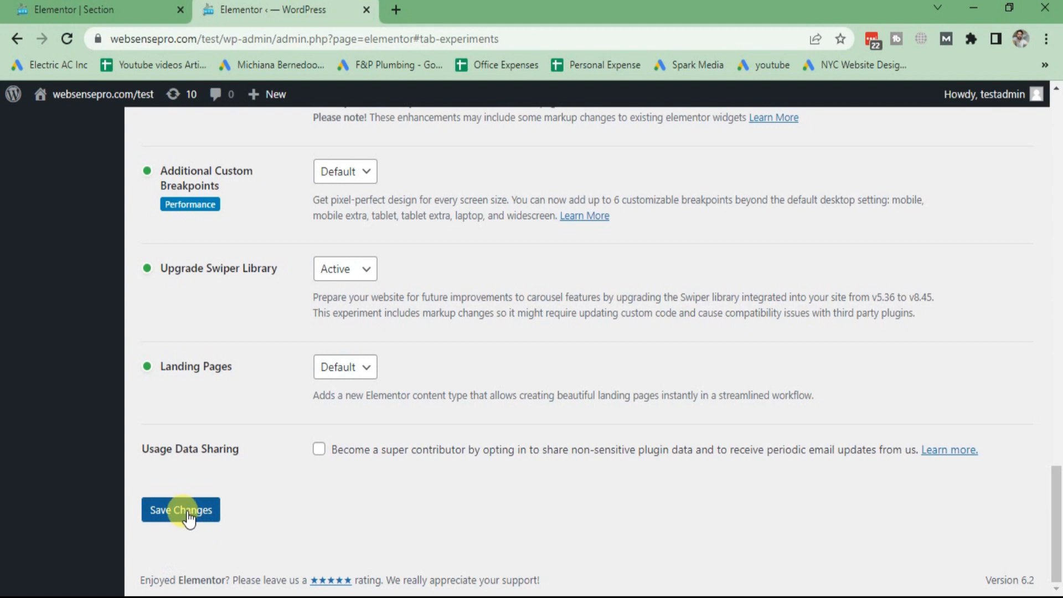
{"action": "left_click", "coordinate": [180, 510]}
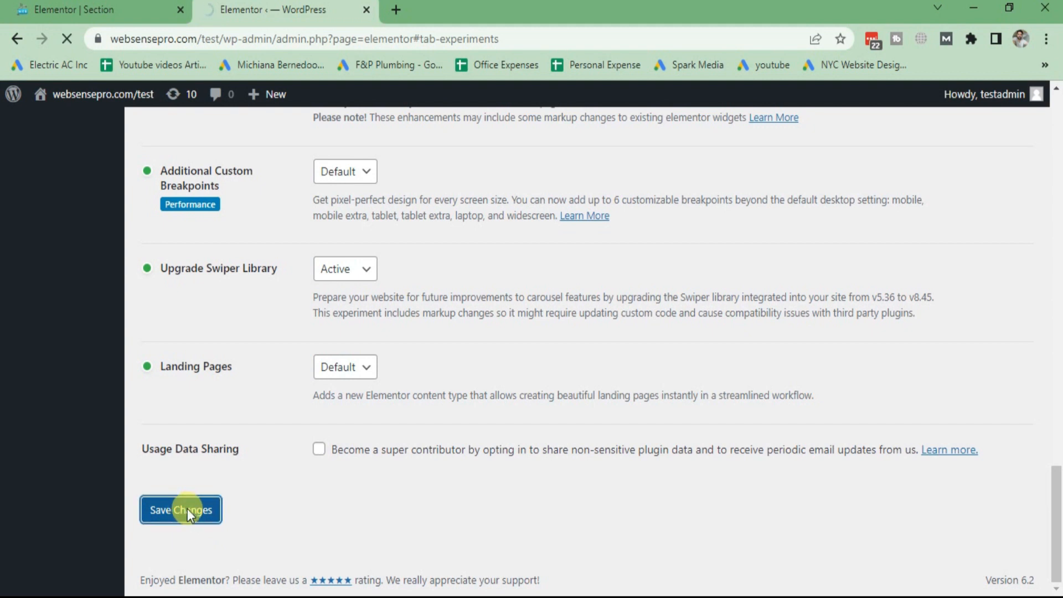
Step: Create a new page titled 'Container' and open it with Elementor
{"action": "left_click", "coordinate": [180, 509]}
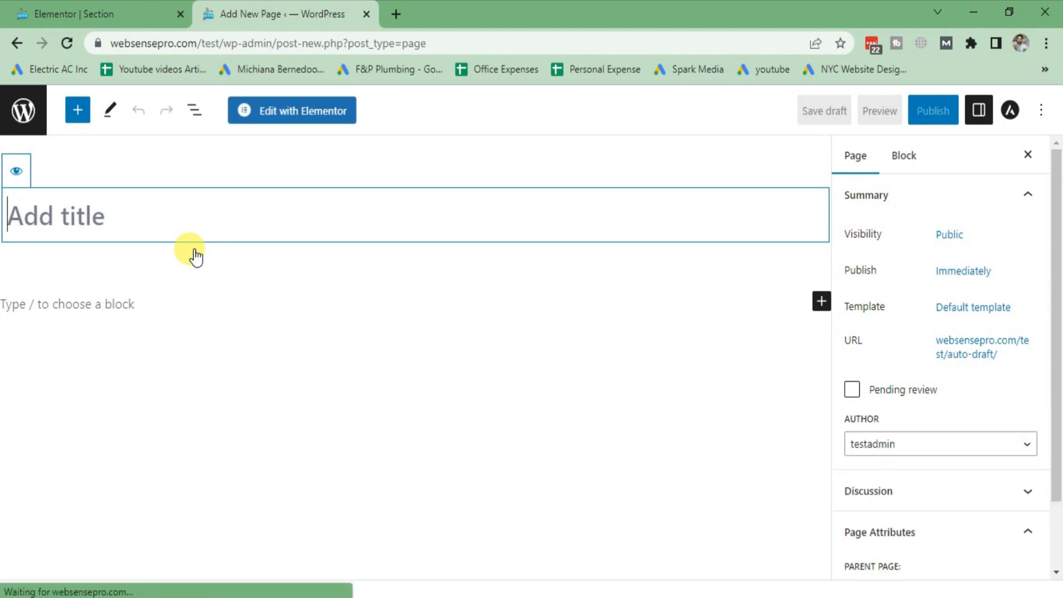
{"action": "type", "text": "Container"}
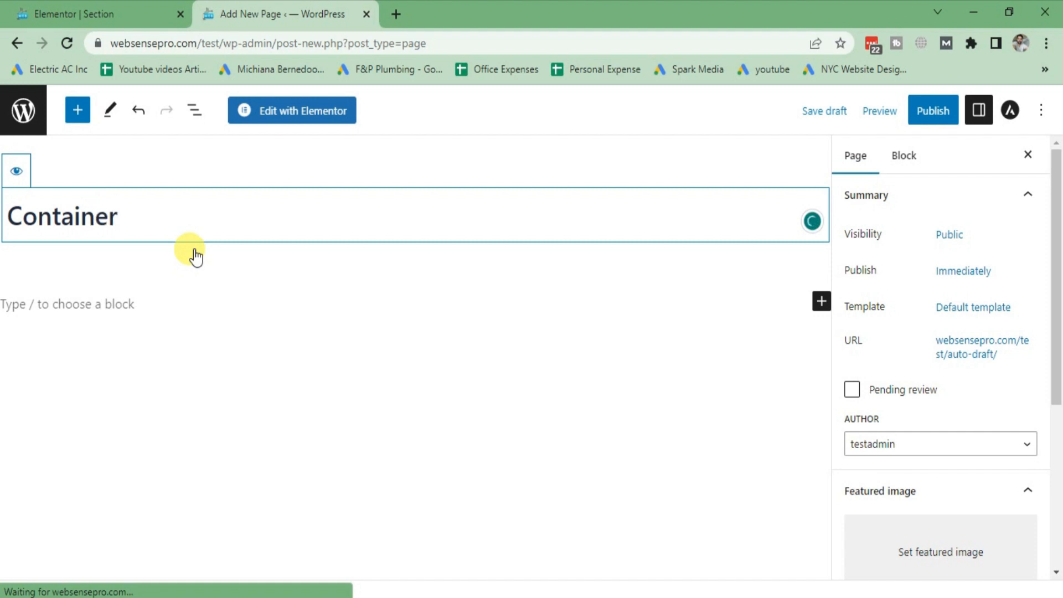
{"action": "left_click", "coordinate": [292, 109]}
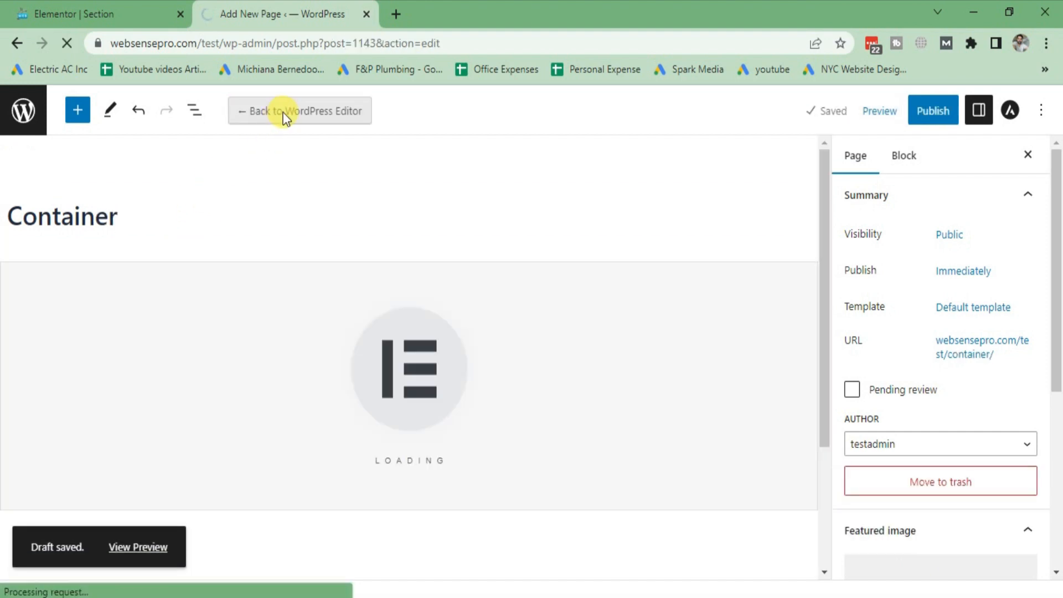
Step: Add a single vertical container to the Container page
{"action": "left_click", "coordinate": [299, 111]}
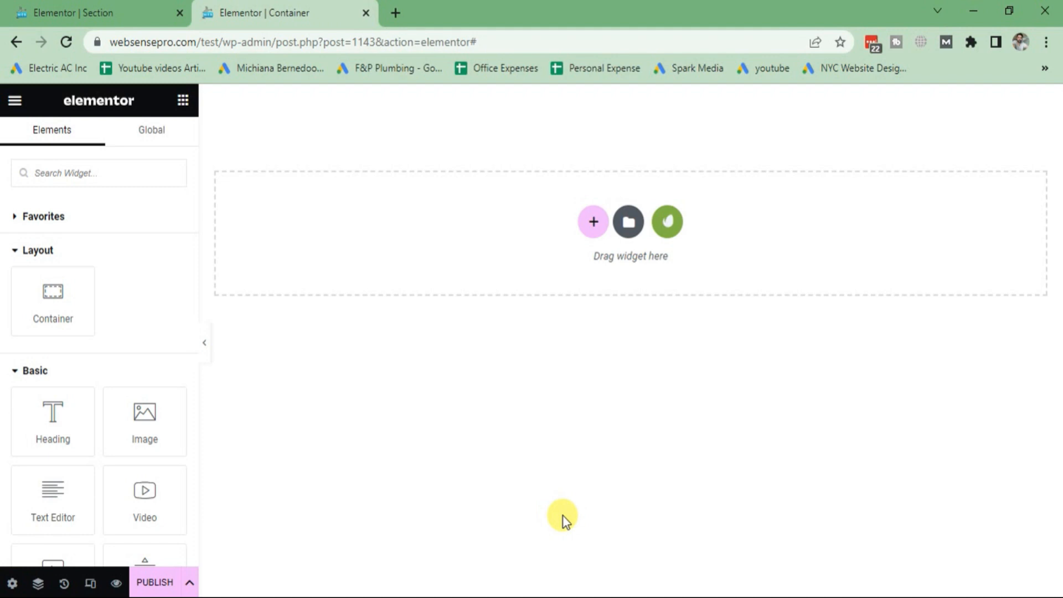
{"action": "mouse_move", "coordinate": [591, 222]}
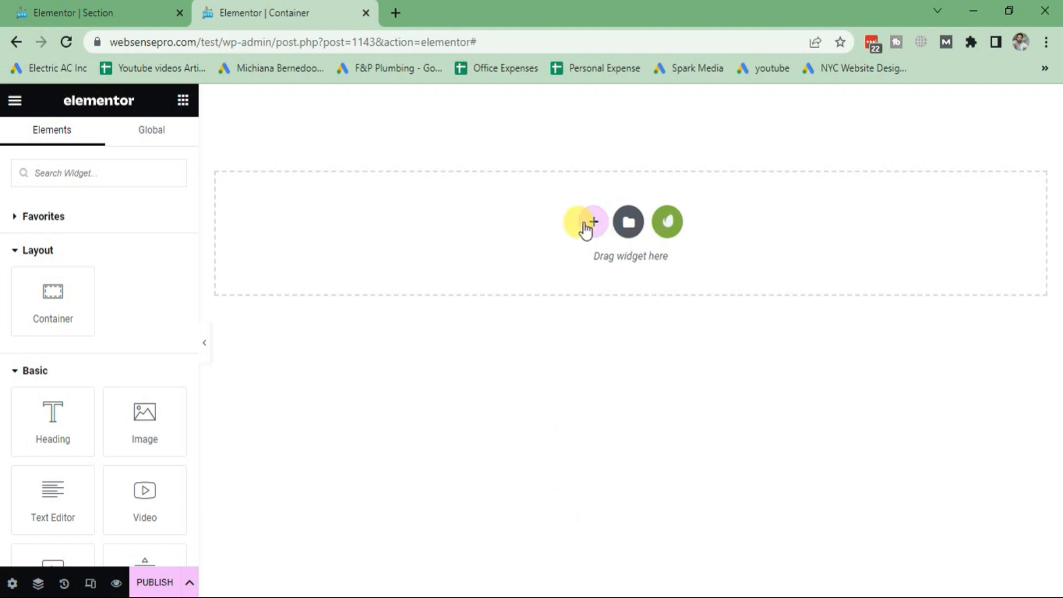
{"action": "mouse_move", "coordinate": [585, 221]}
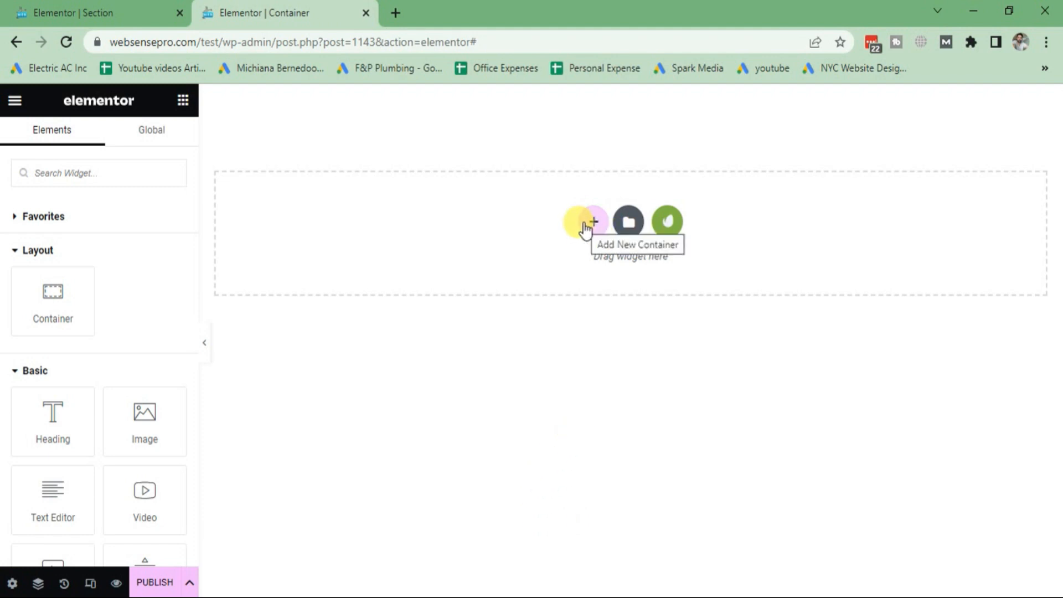
{"action": "left_click", "coordinate": [591, 221]}
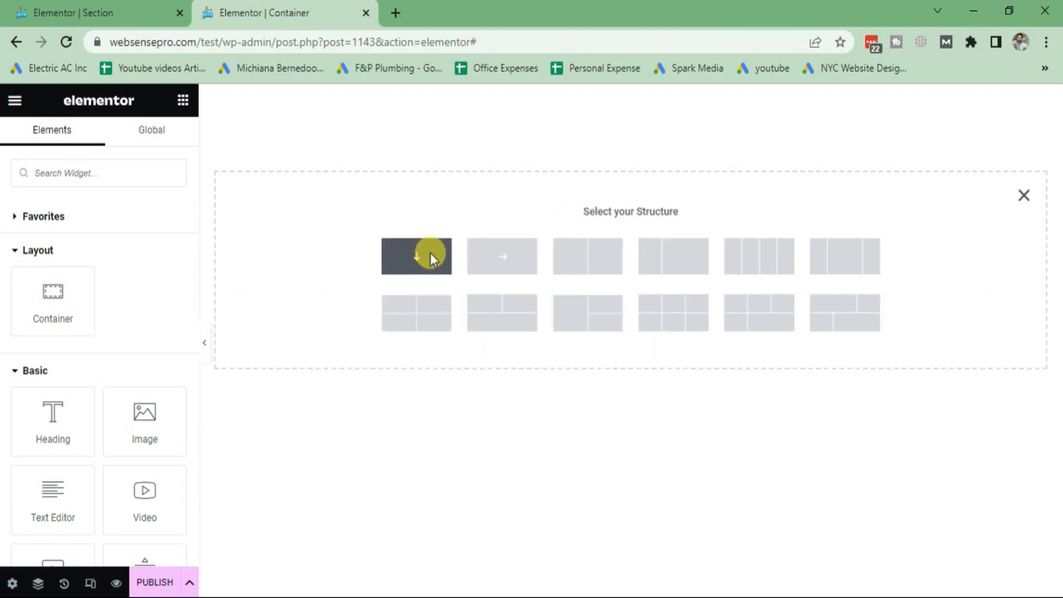
{"action": "left_click", "coordinate": [416, 256]}
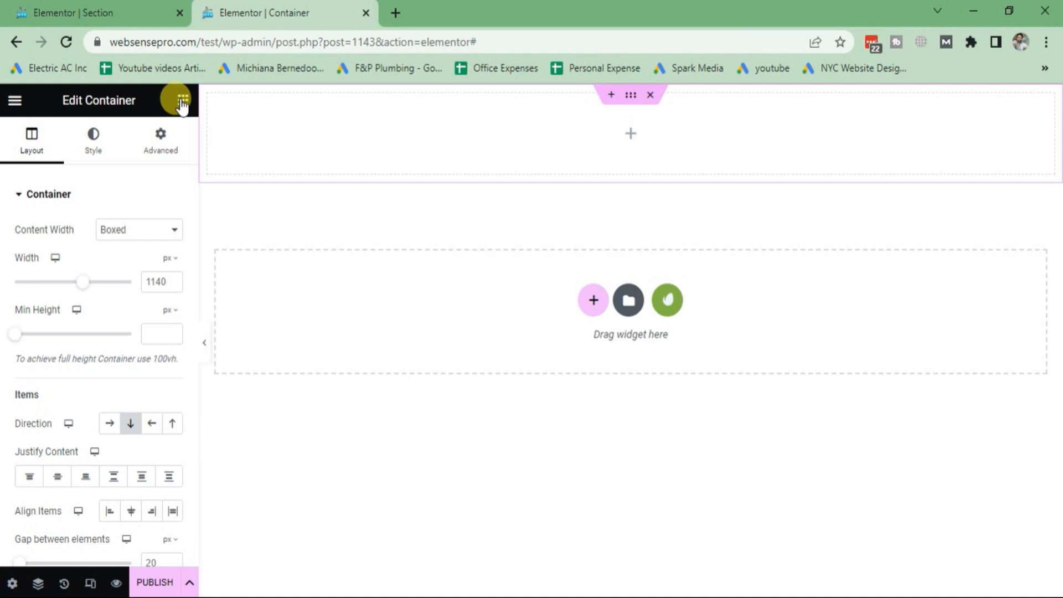
Step: Drag a Container element from the elements panel into the top container
{"action": "left_click", "coordinate": [182, 99]}
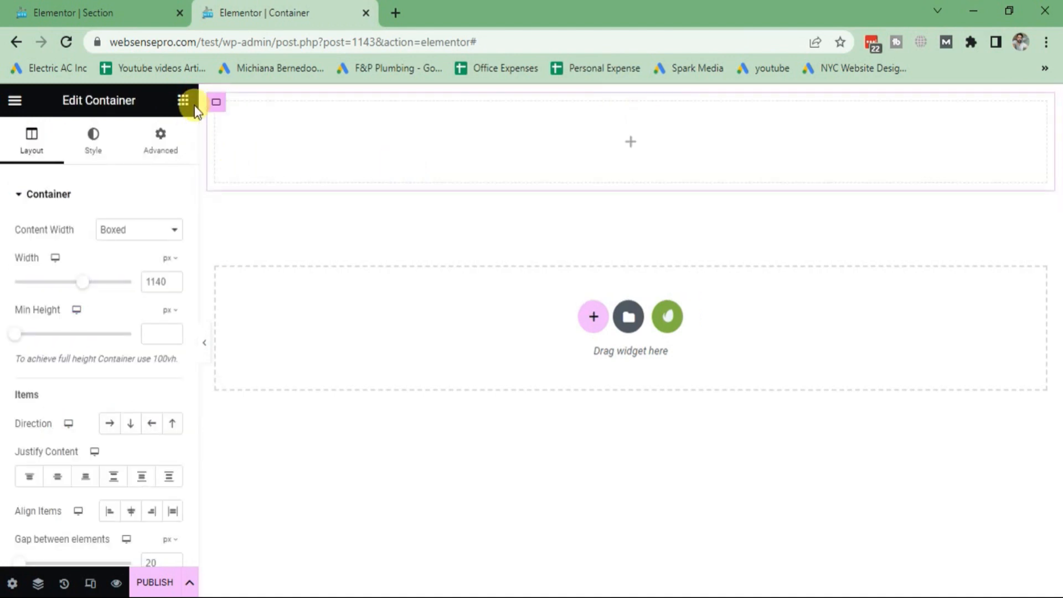
{"action": "left_click", "coordinate": [182, 100]}
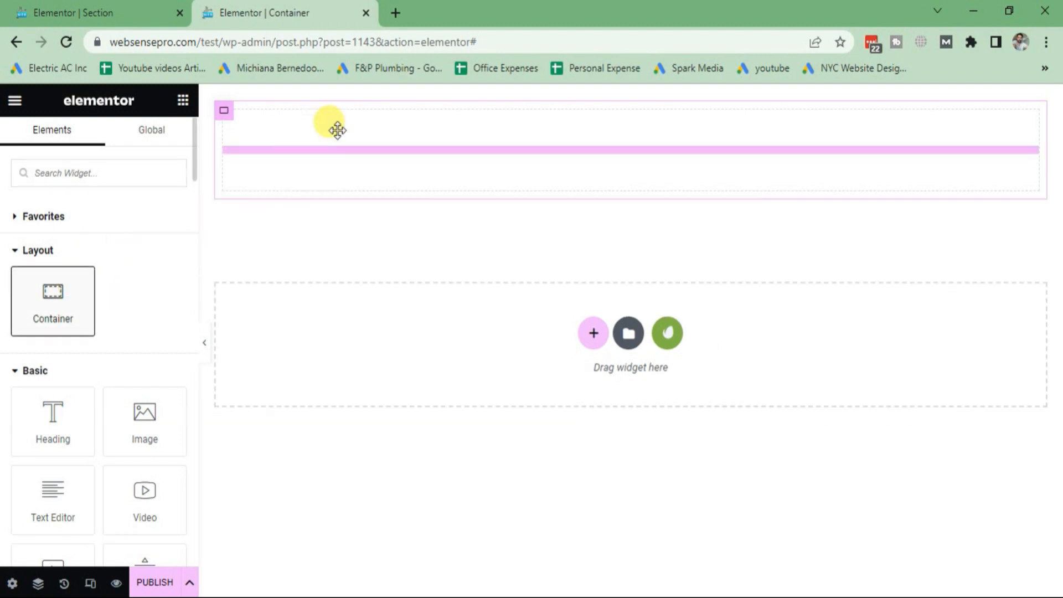
{"action": "left_click", "coordinate": [224, 110]}
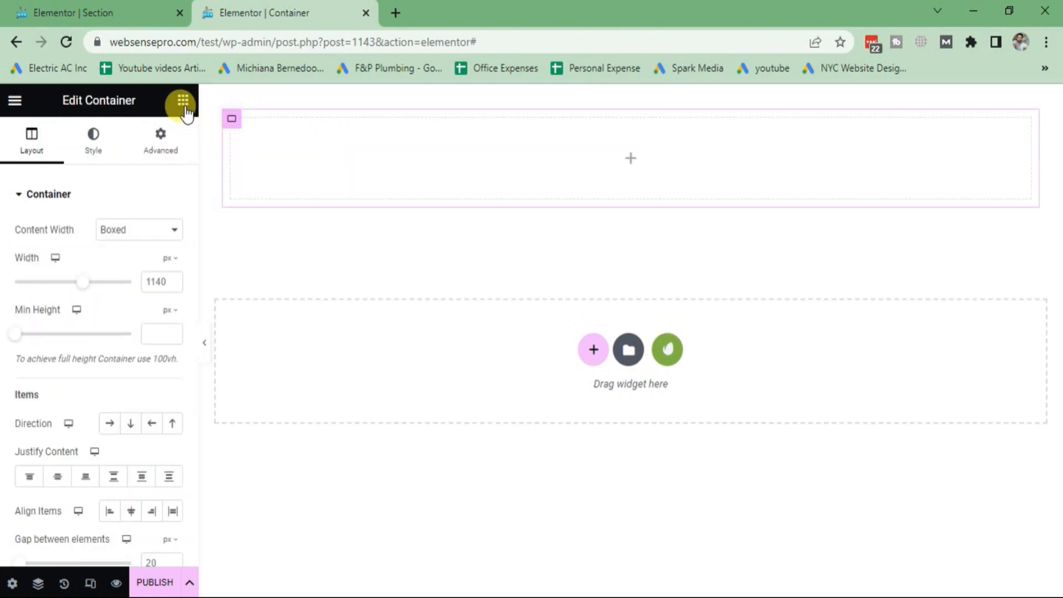
{"action": "left_click", "coordinate": [181, 100]}
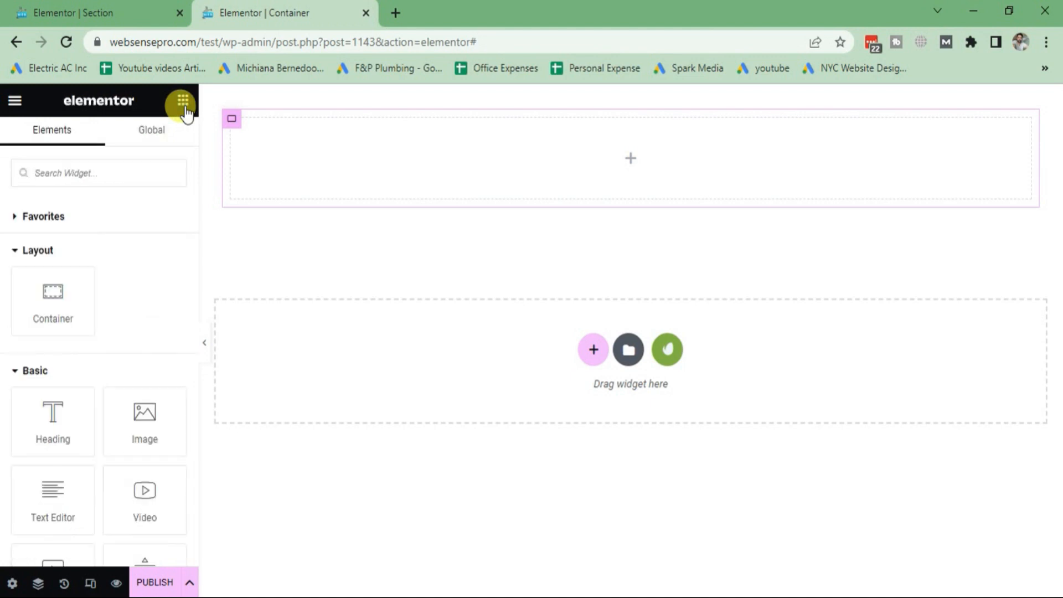
{"action": "left_click_drag", "start_coordinate": [52, 300], "coordinate": [348, 158]}
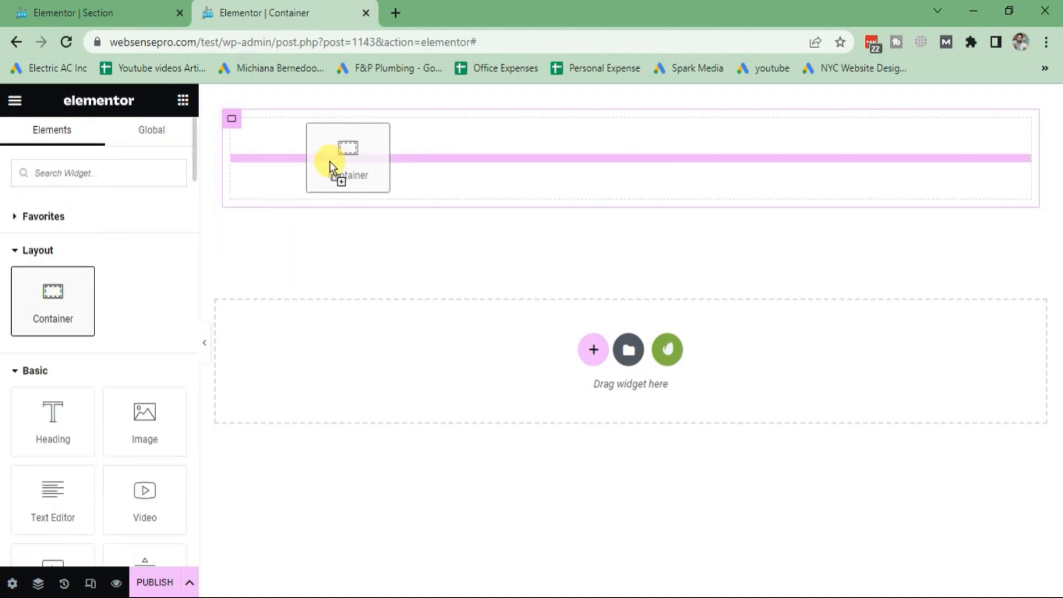
{"action": "left_click", "coordinate": [347, 157]}
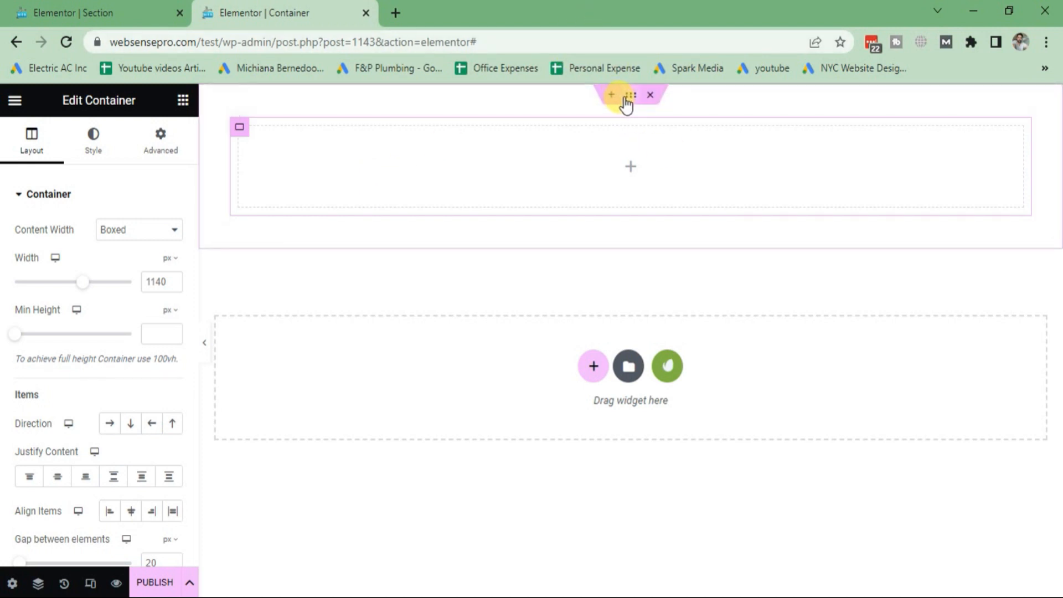
Step: Give the outer container a Classic background with a red colour in its Style settings
{"action": "left_click", "coordinate": [131, 423]}
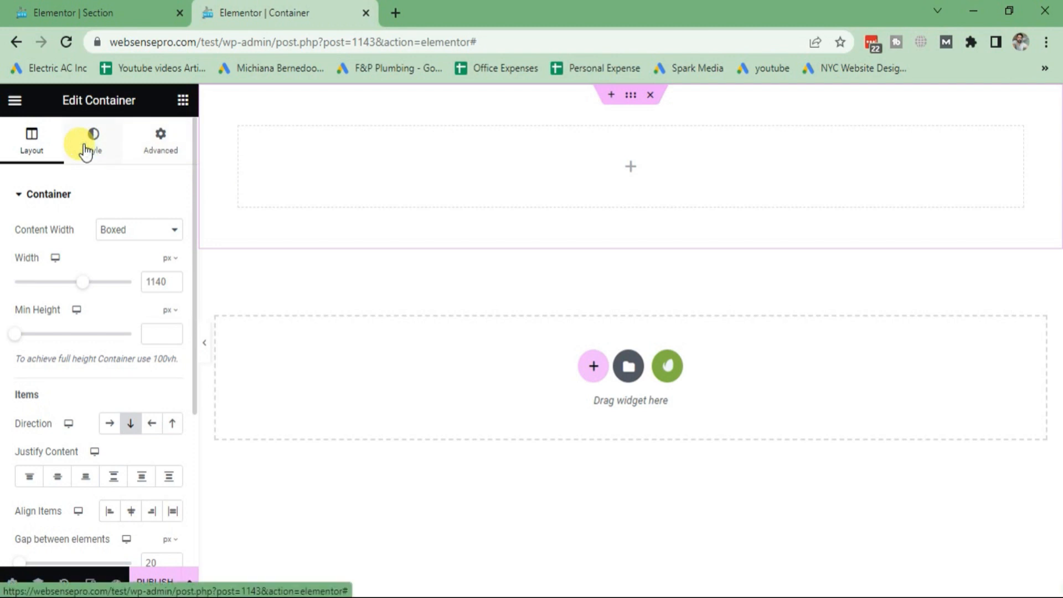
{"action": "left_click", "coordinate": [93, 140]}
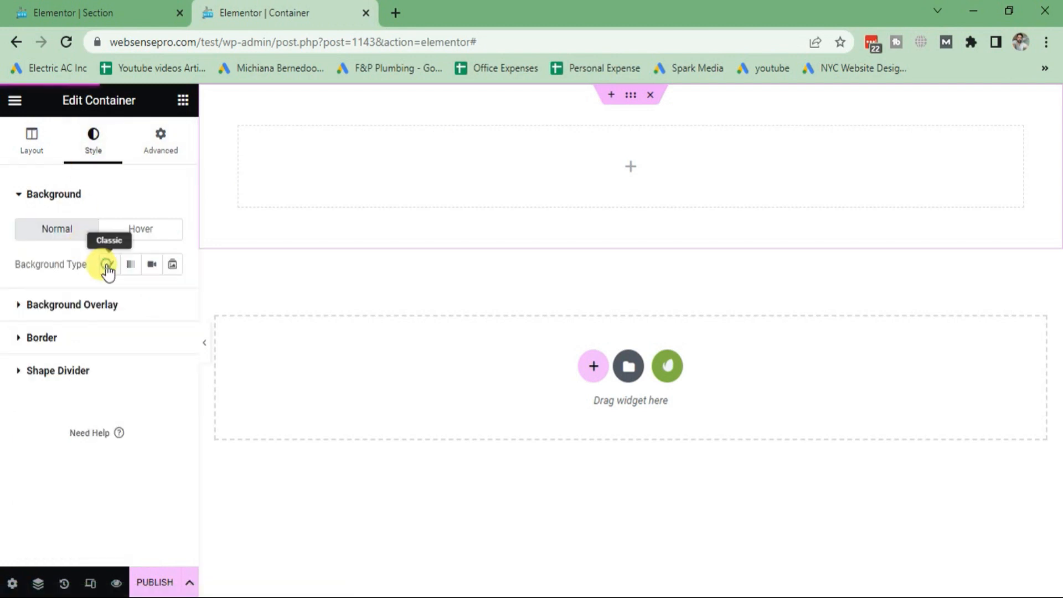
{"action": "left_click", "coordinate": [108, 263]}
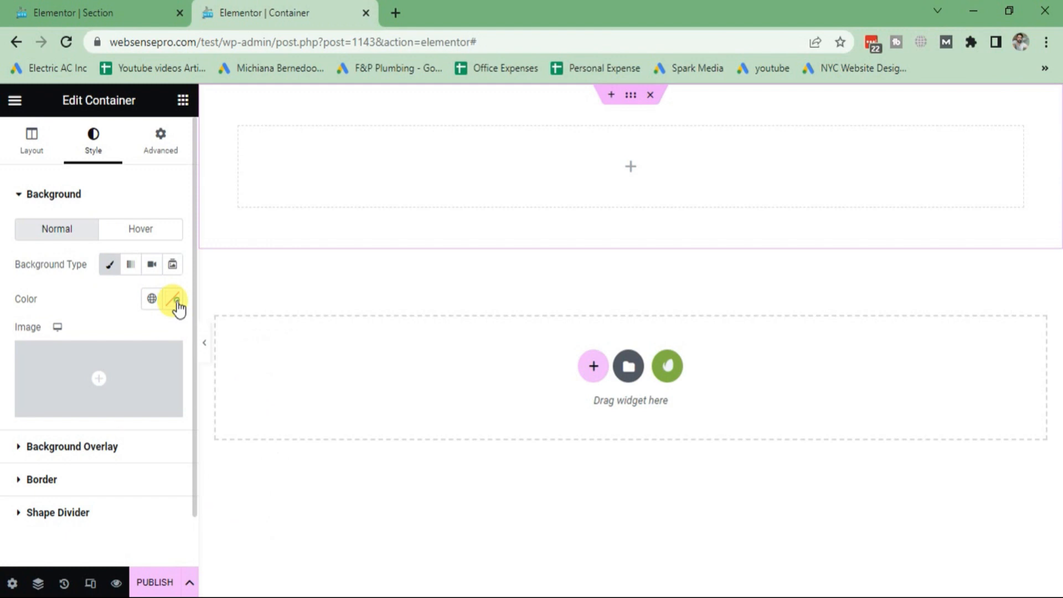
{"action": "left_click", "coordinate": [172, 298]}
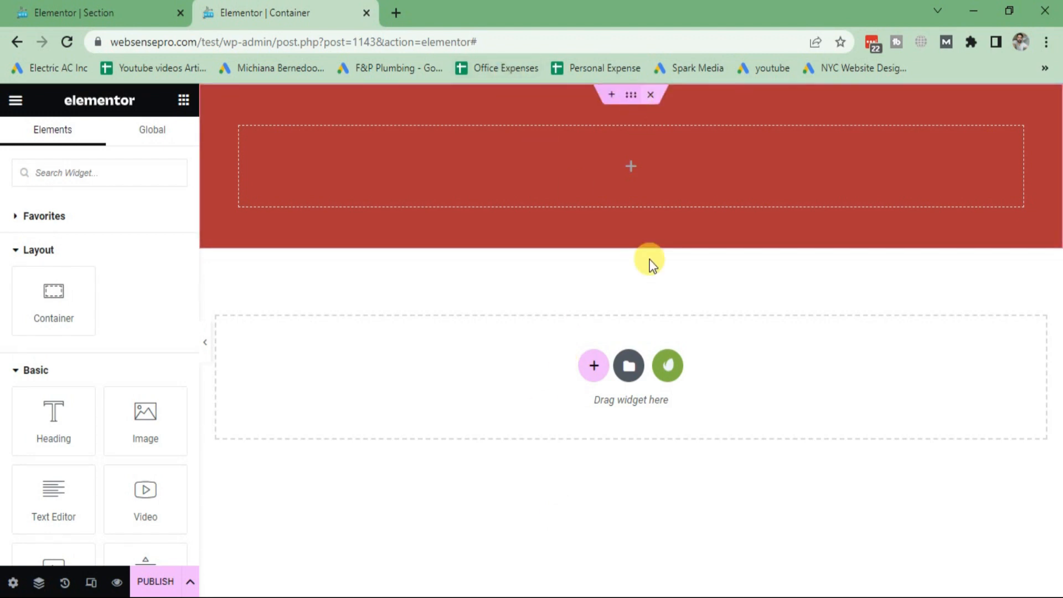
Step: Add a single-structure empty container and select it to show its layout settings
{"action": "left_click", "coordinate": [593, 366]}
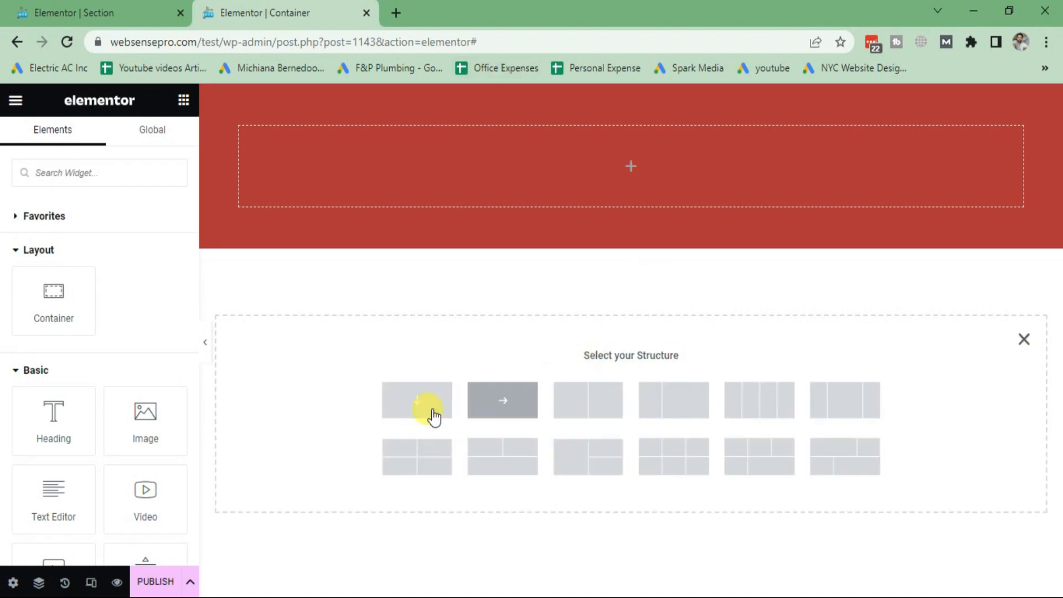
{"action": "left_click", "coordinate": [417, 399]}
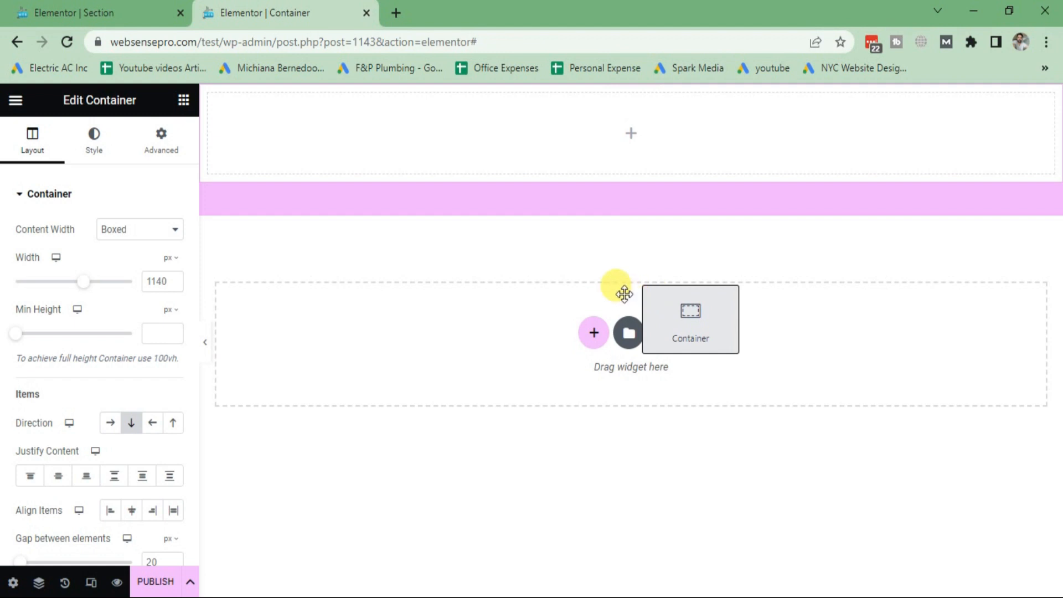
{"action": "left_click", "coordinate": [94, 140]}
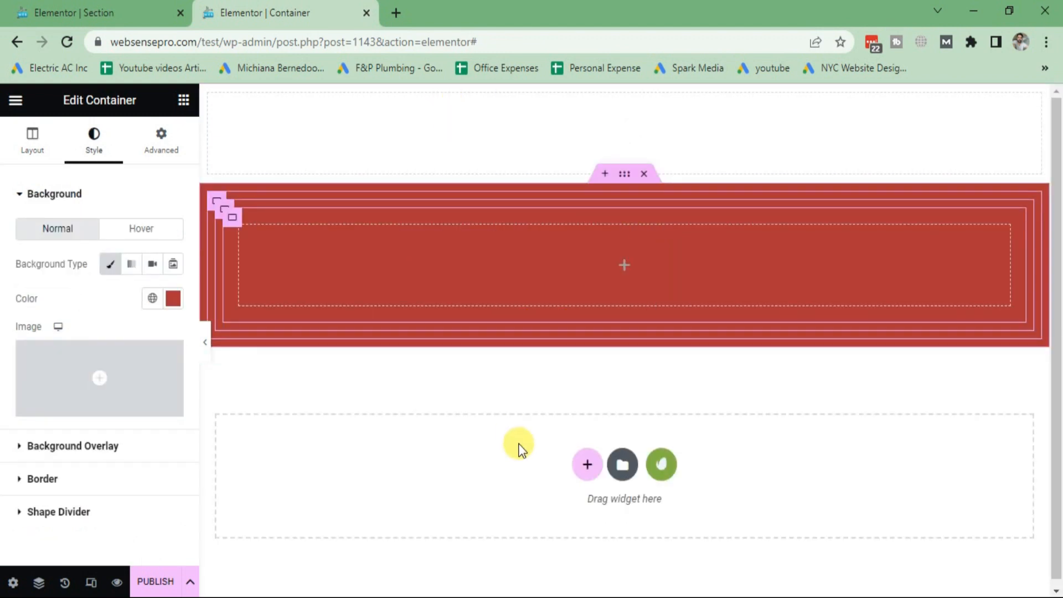
{"action": "left_click", "coordinate": [33, 139]}
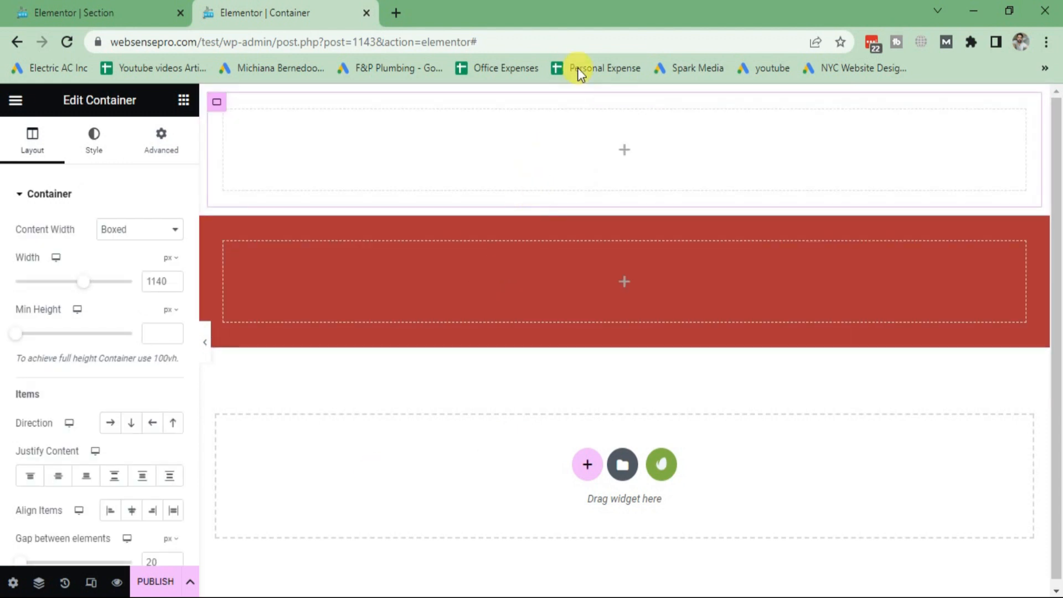
{"action": "mouse_move", "coordinate": [652, 408]}
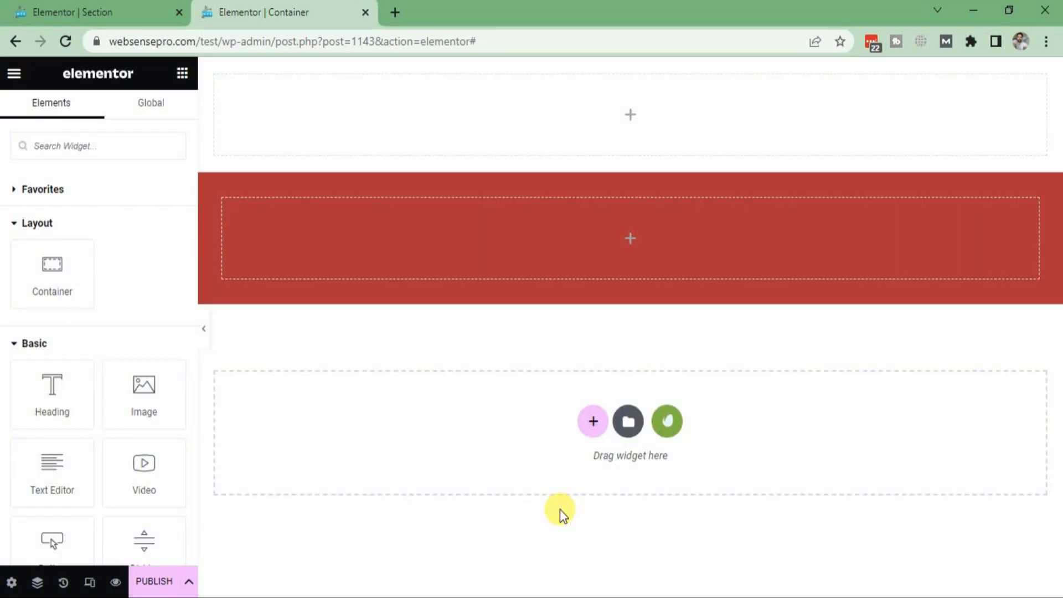
Step: Add a two-column section on the Section page, view its HTML Tag options, then return
{"action": "left_click", "coordinate": [95, 12]}
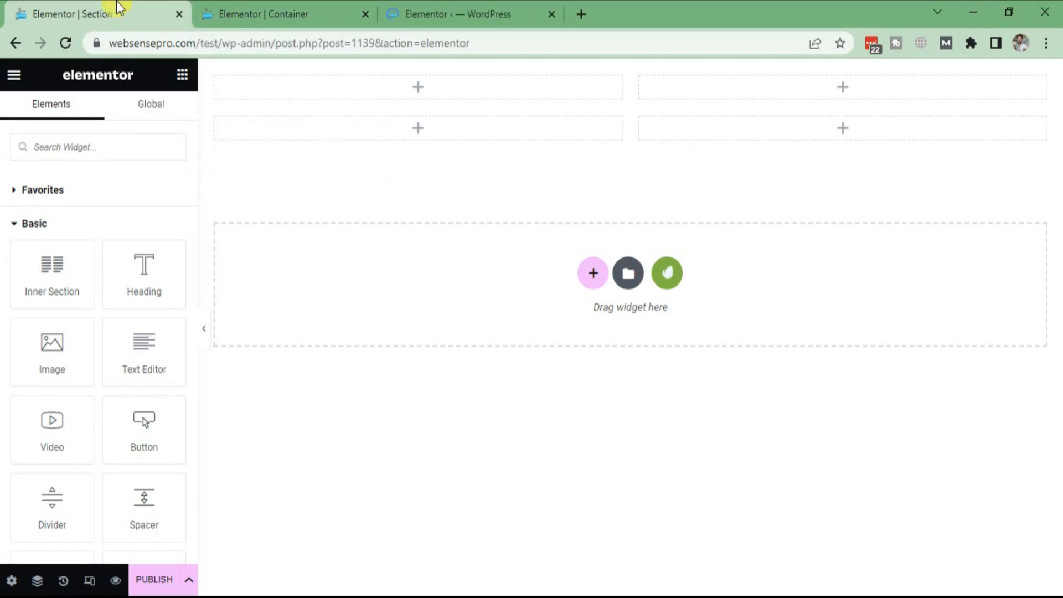
{"action": "mouse_move", "coordinate": [592, 272]}
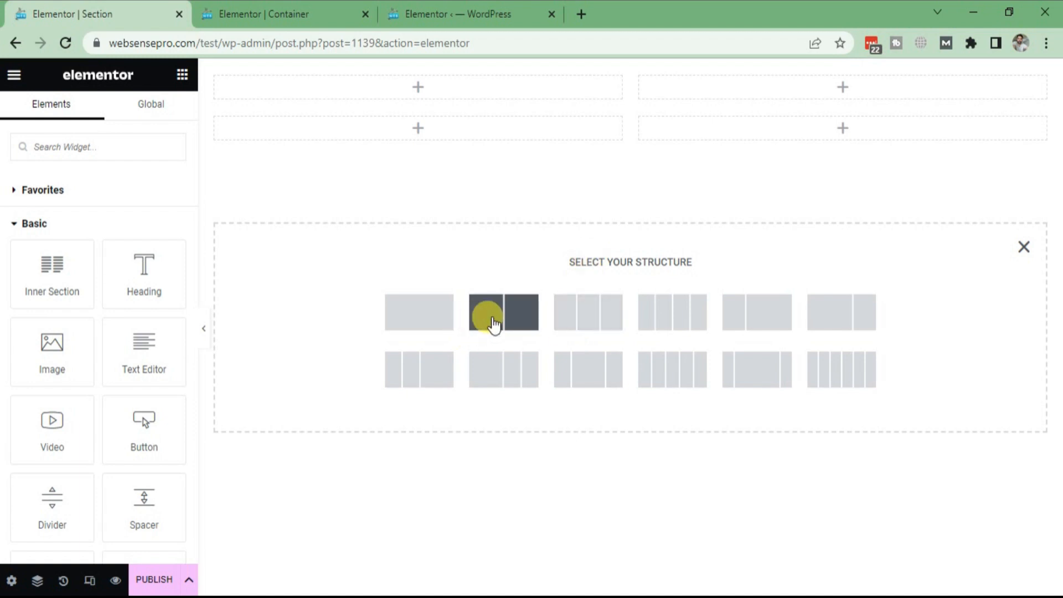
{"action": "left_click", "coordinate": [503, 312]}
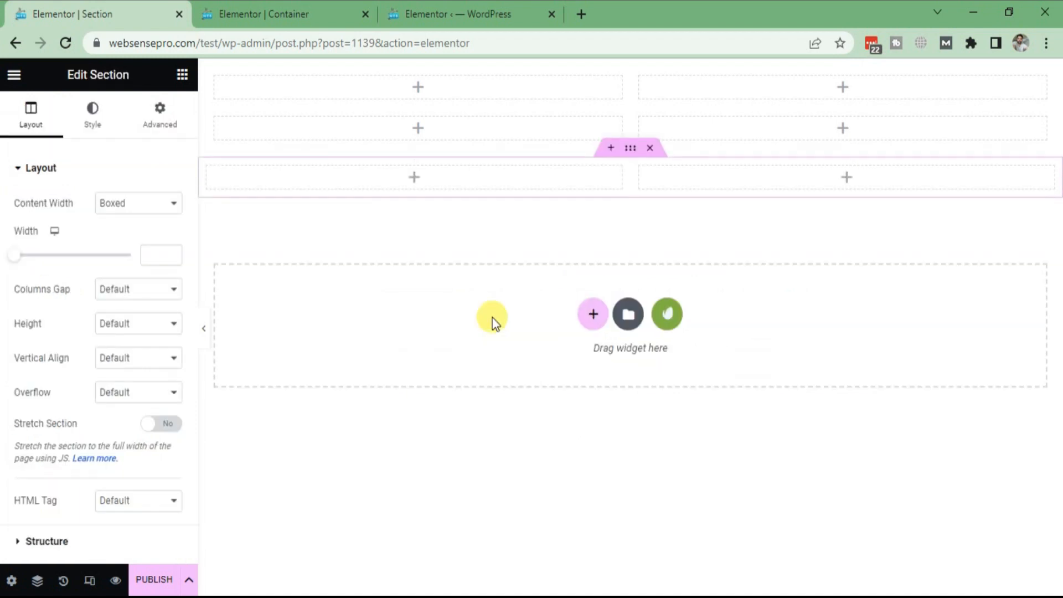
{"action": "mouse_move", "coordinate": [634, 148]}
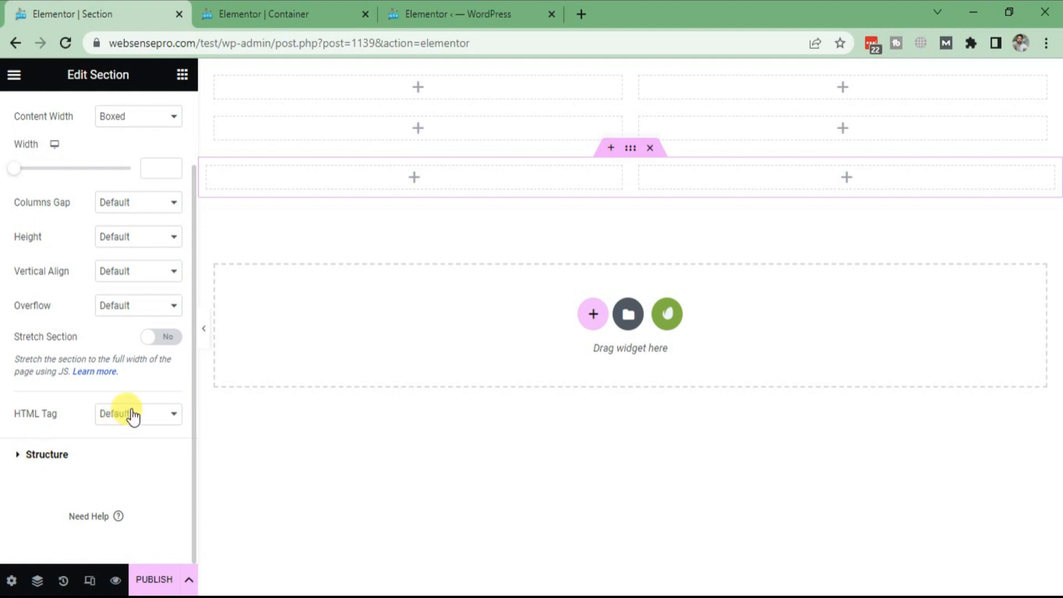
{"action": "left_click", "coordinate": [138, 413]}
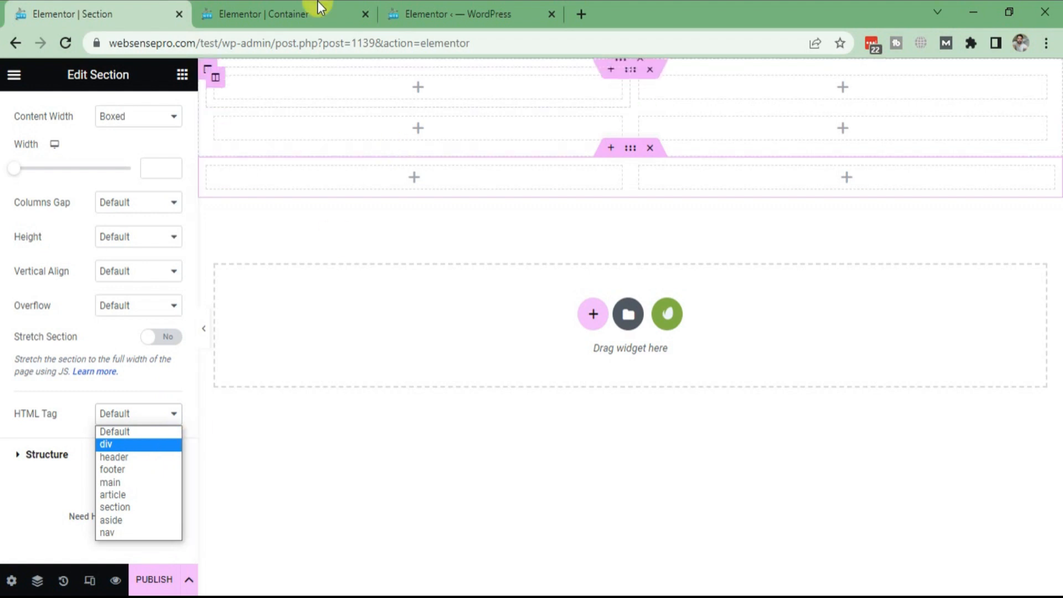
{"action": "left_click", "coordinate": [285, 13]}
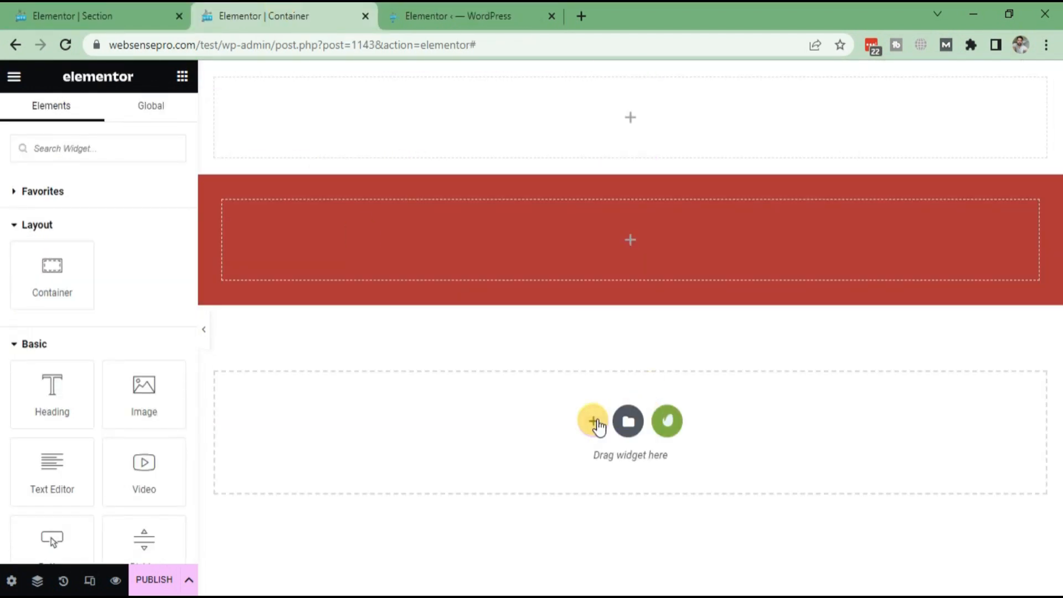
Step: Add a two-column container at the bottom of the Container page
{"action": "left_click", "coordinate": [592, 420]}
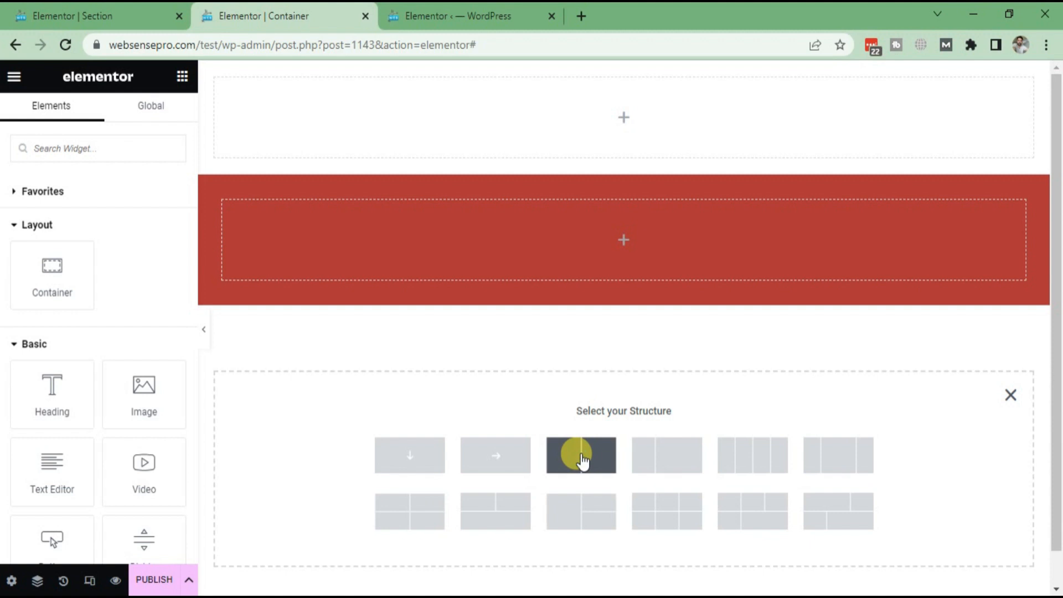
{"action": "left_click", "coordinate": [580, 455]}
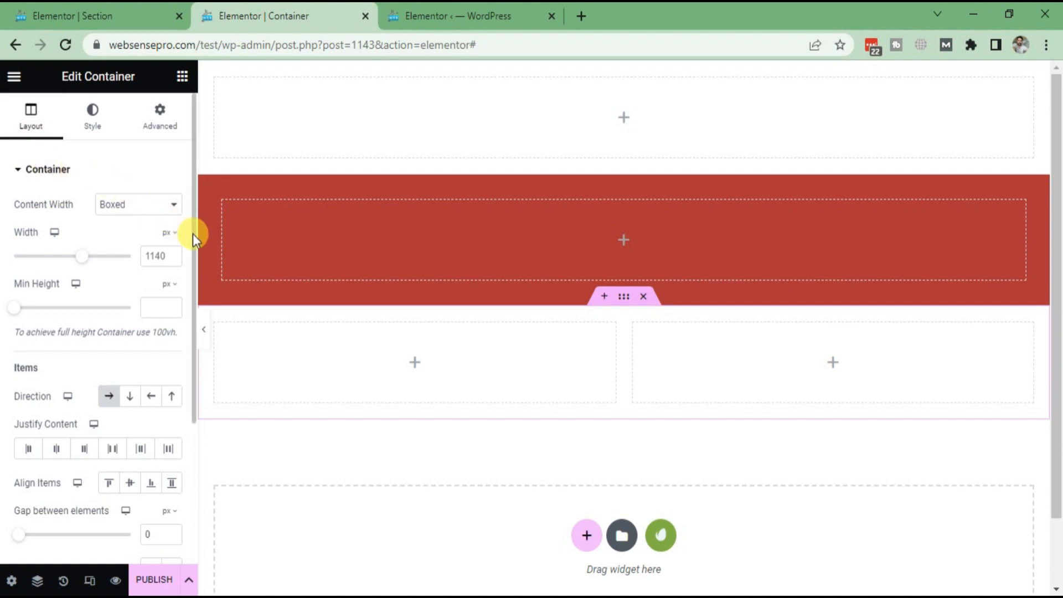
{"action": "scroll", "scroll_direction": "down", "scroll_amount": 3}
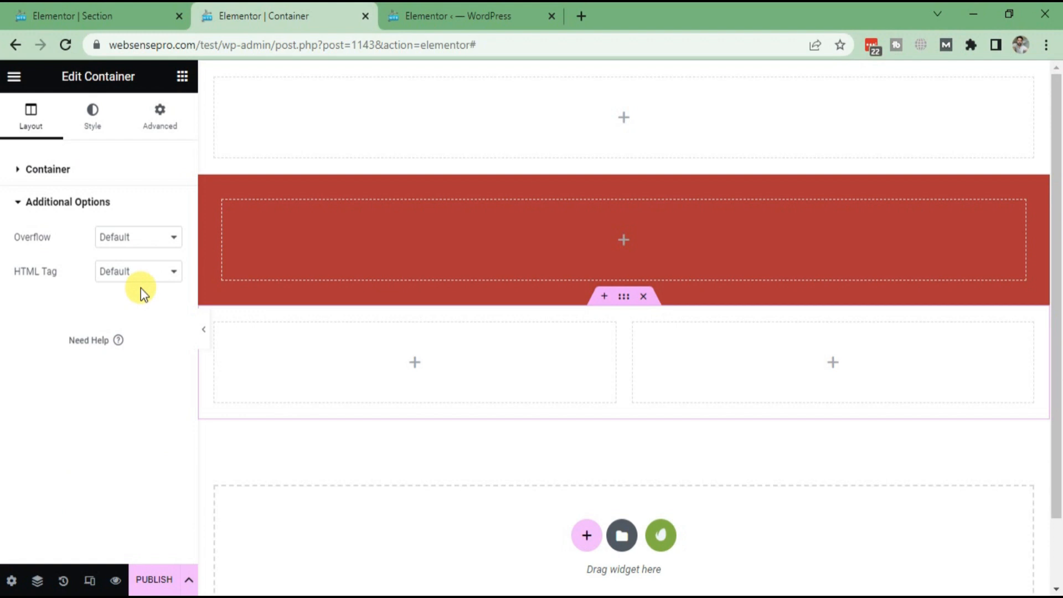
Step: Check the Section page's HTML tag options, then set the container's HTML Tag to a (link)
{"action": "left_click", "coordinate": [138, 272]}
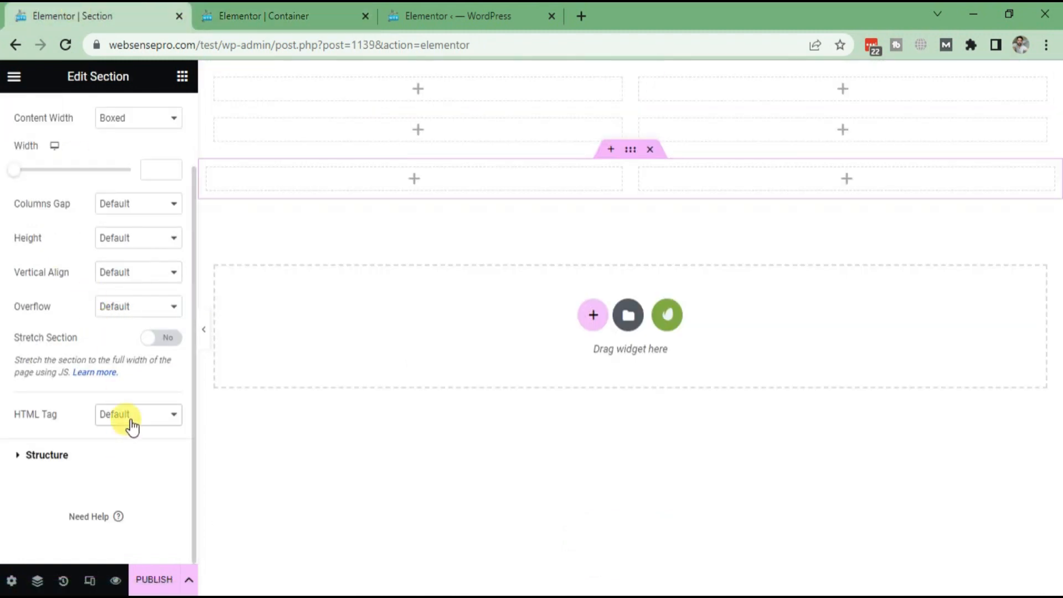
{"action": "left_click", "coordinate": [138, 414]}
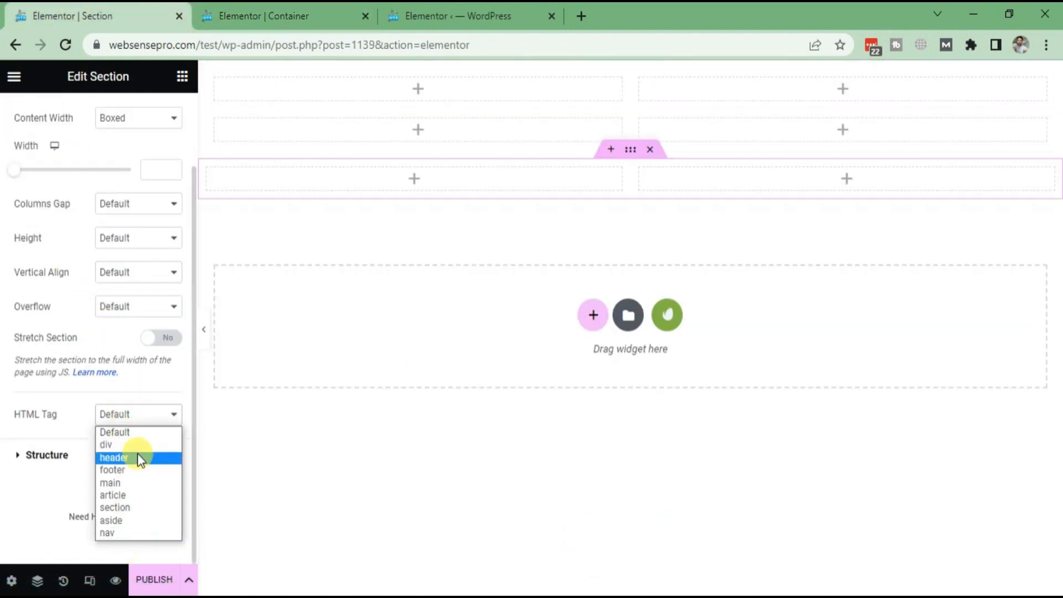
{"action": "left_click", "coordinate": [283, 15]}
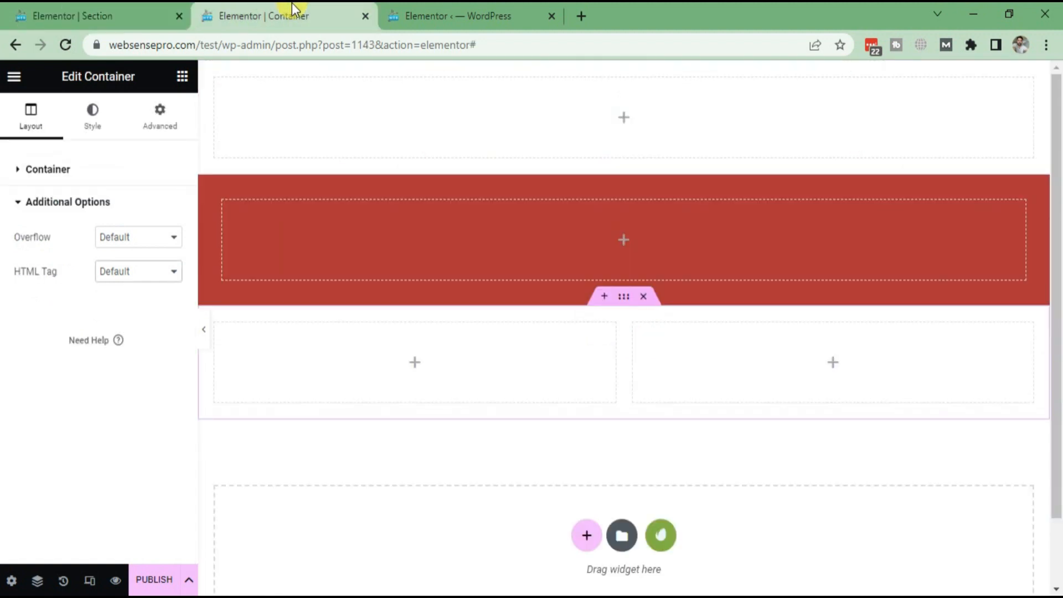
{"action": "left_click", "coordinate": [138, 271]}
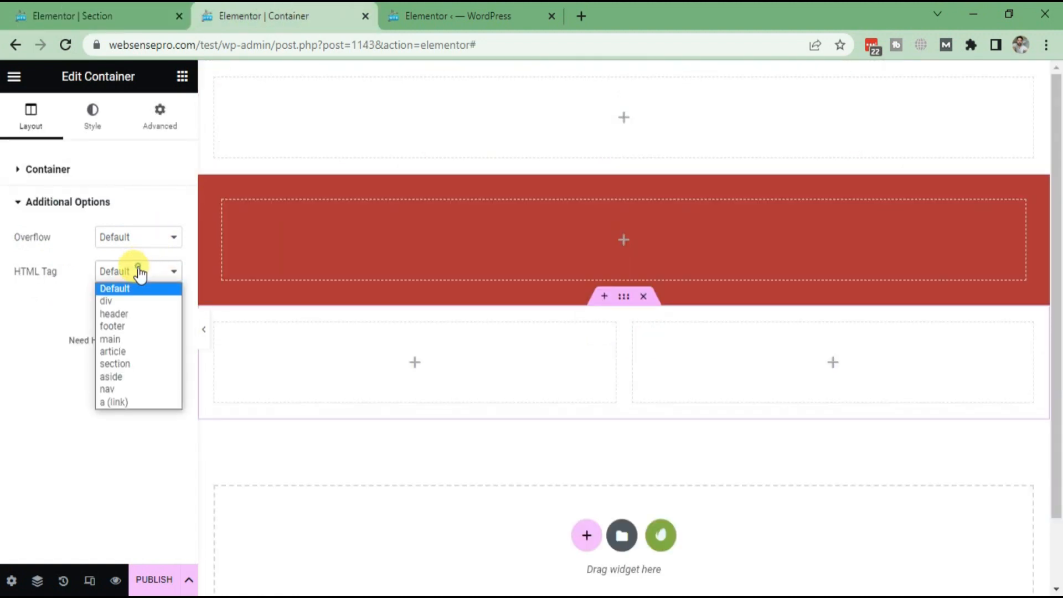
{"action": "left_click", "coordinate": [115, 402]}
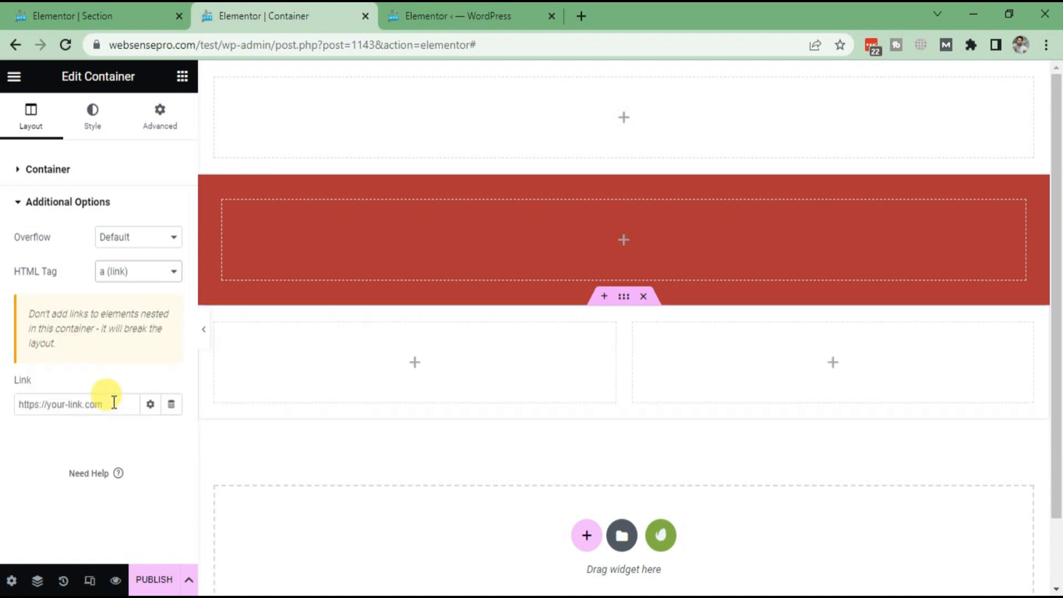